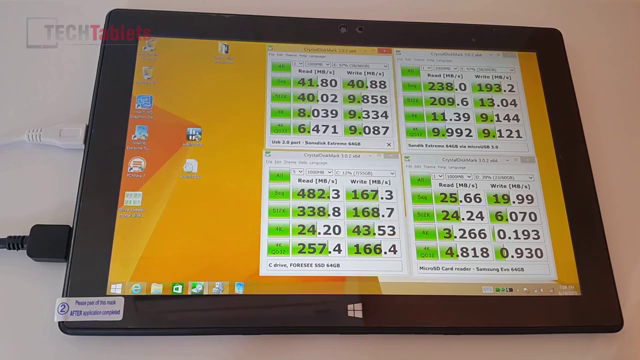
# - Open the uploaded Geekbench 3 result page to view scores 1820 single-core and 3489 multi-core
pyautogui.rightClick(165, 160)
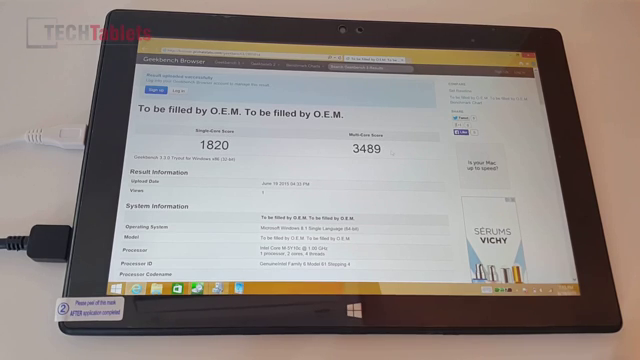
pyautogui.doubleClick(368, 147)
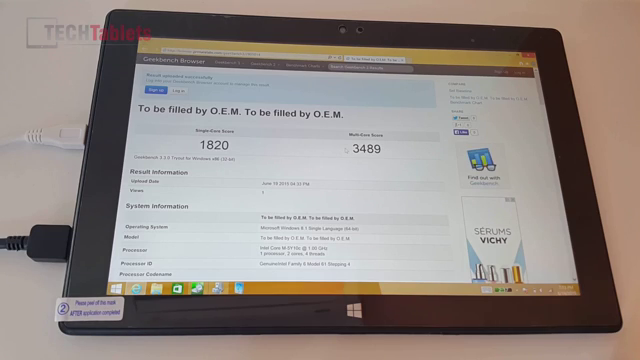
pyautogui.doubleClick(370, 148)
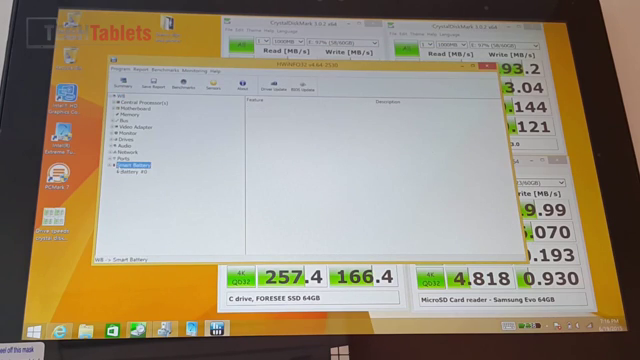
# - Select Battery #0 under Smart Battery in the HWiNFO32 tree
pyautogui.click(140, 174)
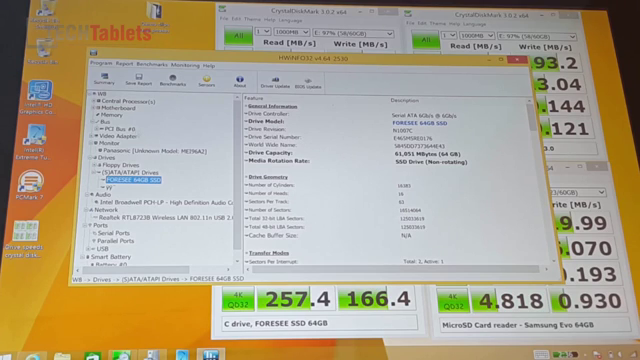
# - Select Motherboard in HWiNFO32 to show the Intel CRESCENTBAY board and Broadwell-Y PCH-LP chipset
pyautogui.click(97, 106)
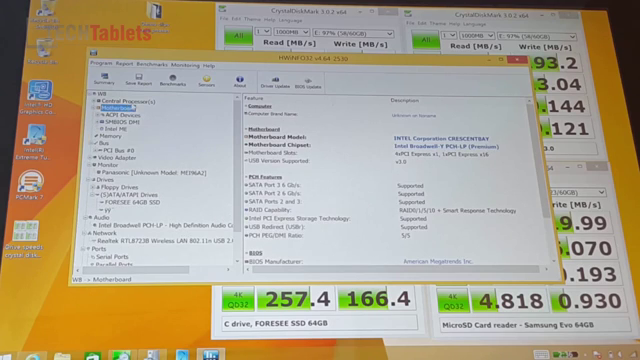
pyautogui.click(100, 107)
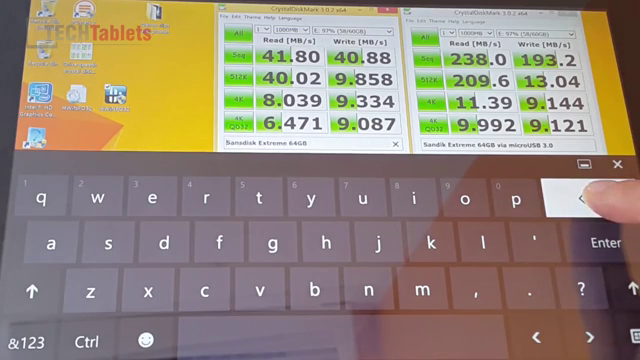
# - Close HWiNFO32 and bring up the touch keyboard over CrystalDiskMark
pyautogui.click(616, 166)
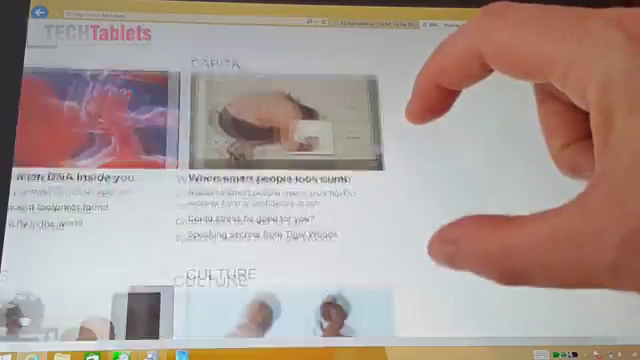
# - Scroll through the bbc.com homepage down to the US Open and Most Popular sections
pyautogui.scroll(3)
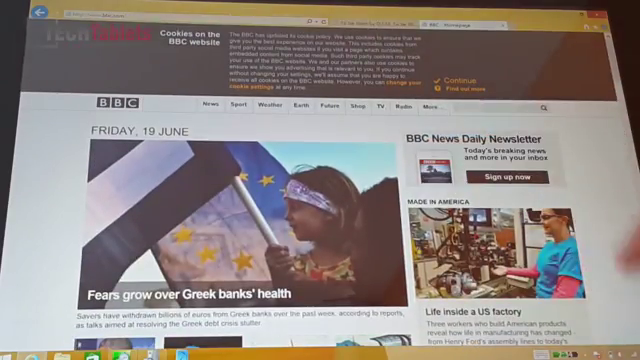
pyautogui.scroll(-3)
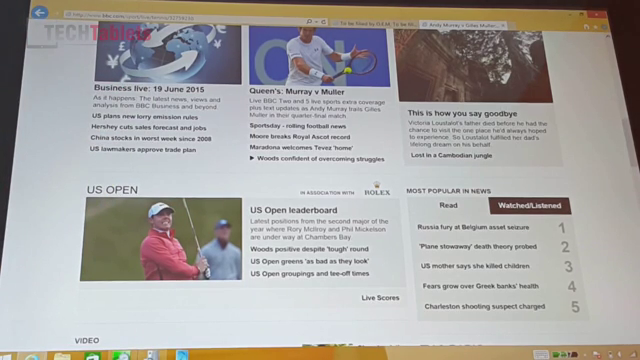
# - Open the Queen's Murray v Muller live coverage and scroll through the page
pyautogui.click(290, 100)
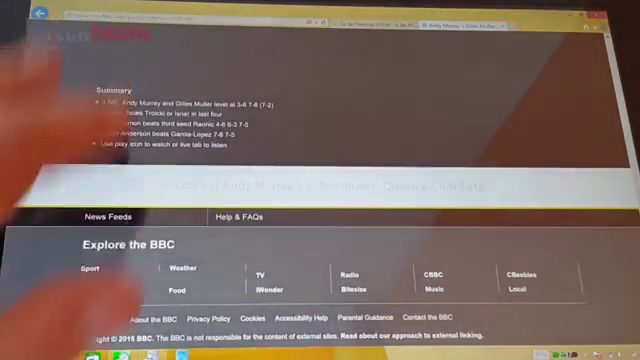
pyautogui.scroll(3)
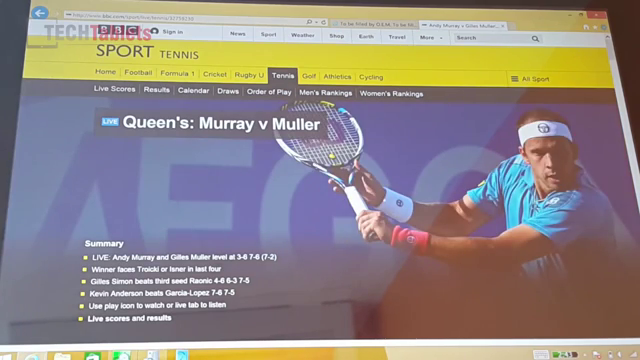
pyautogui.scroll(-3)
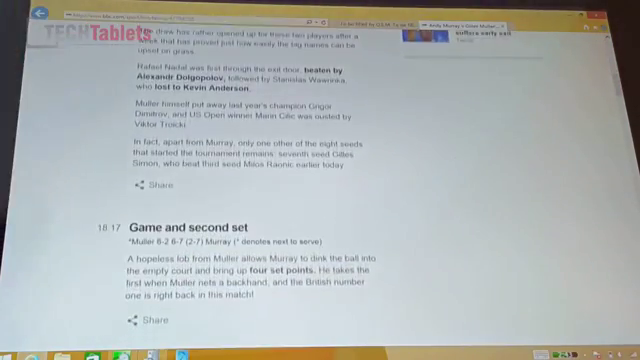
pyautogui.scroll(-3)
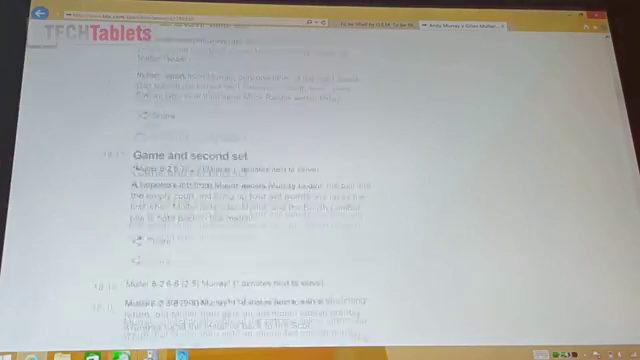
pyautogui.scroll(3)
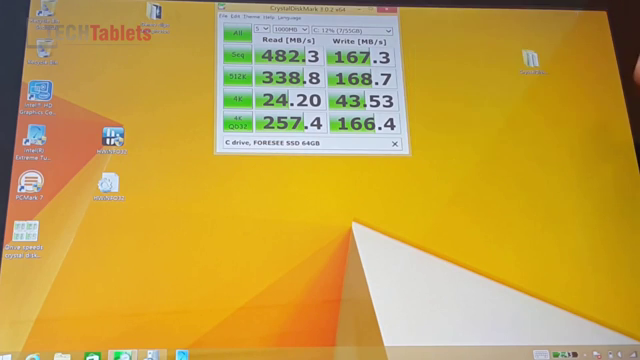
pyautogui.click(394, 7)
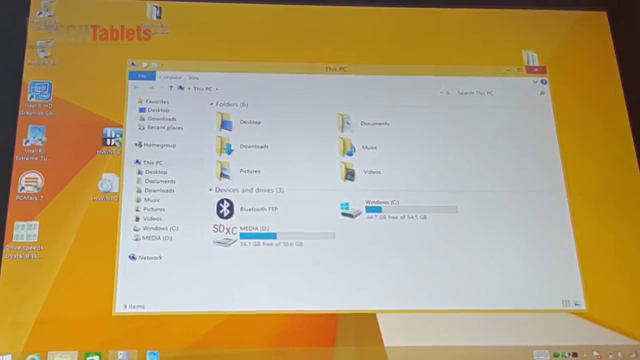
# - Choose Properties from This PC's context menu to show the System information page
pyautogui.rightClick(140, 158)
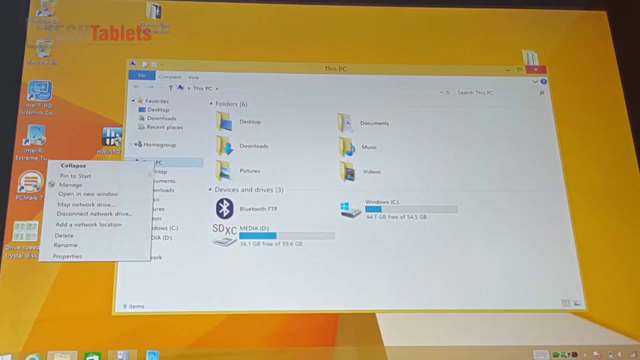
pyautogui.click(67, 256)
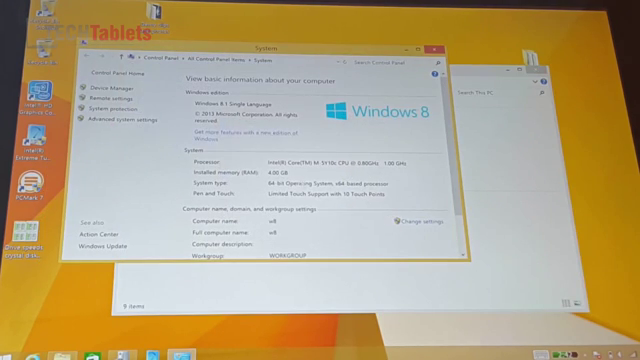